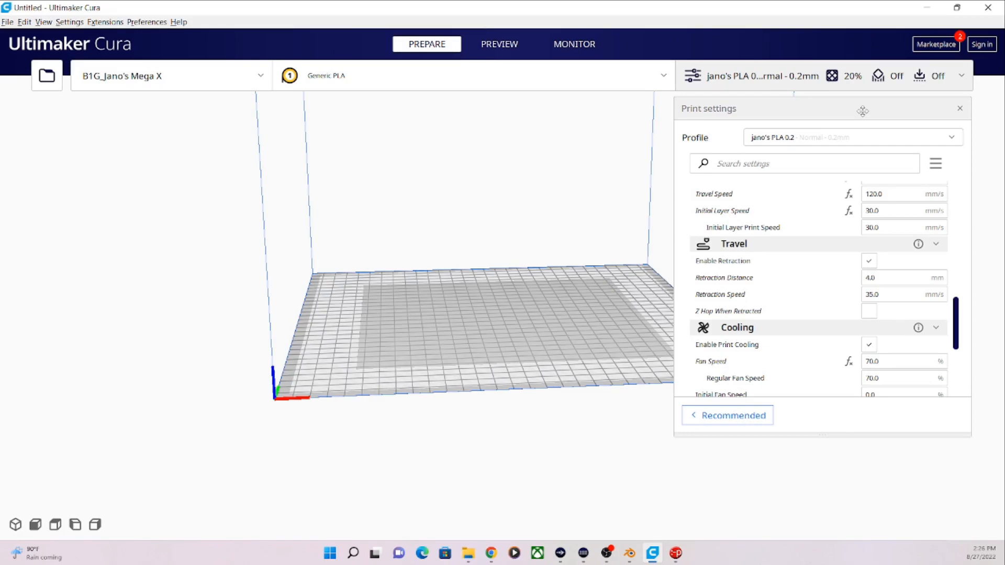
pyautogui.moveTo(999, 296)
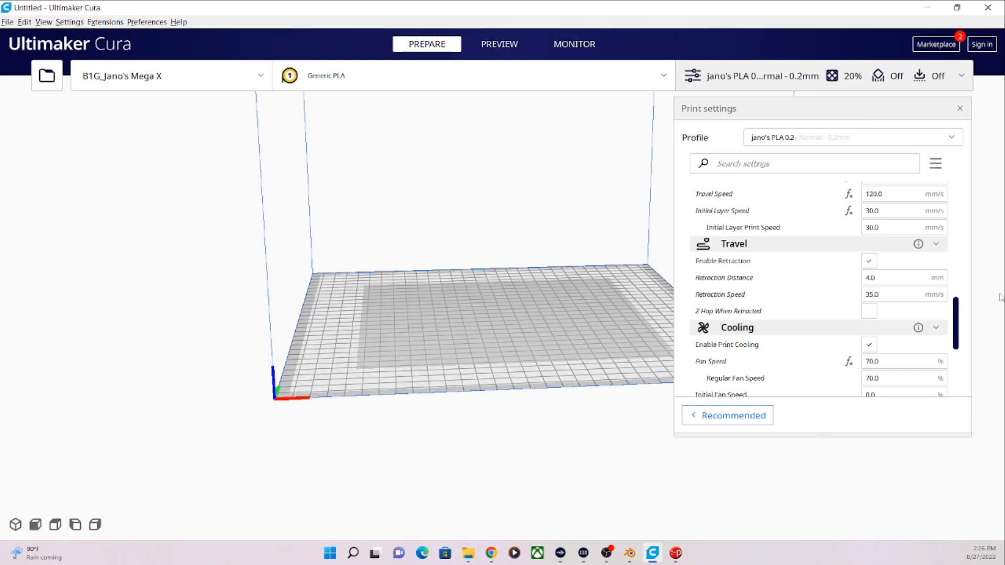
pyautogui.click(903, 294)
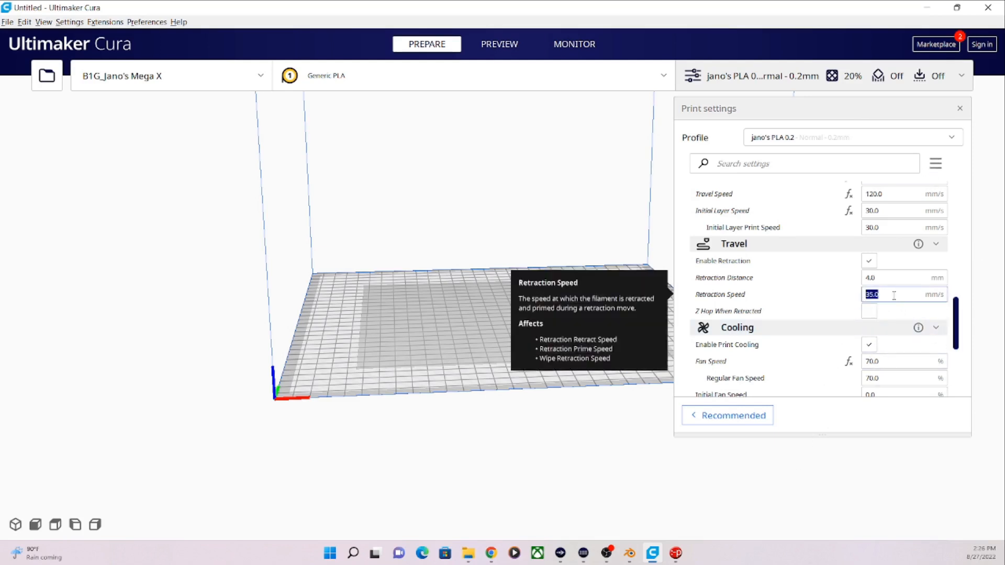
pyautogui.click(725, 446)
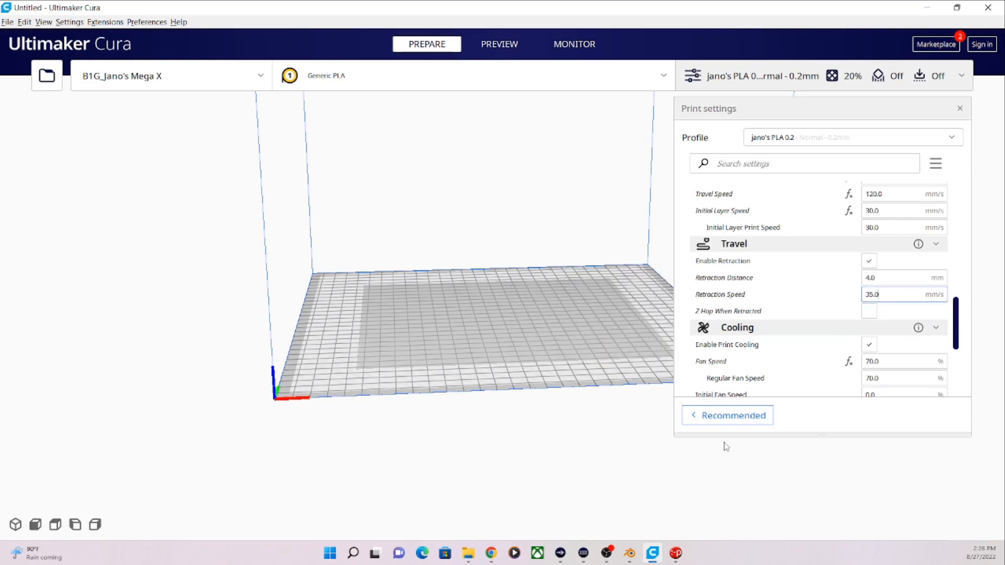